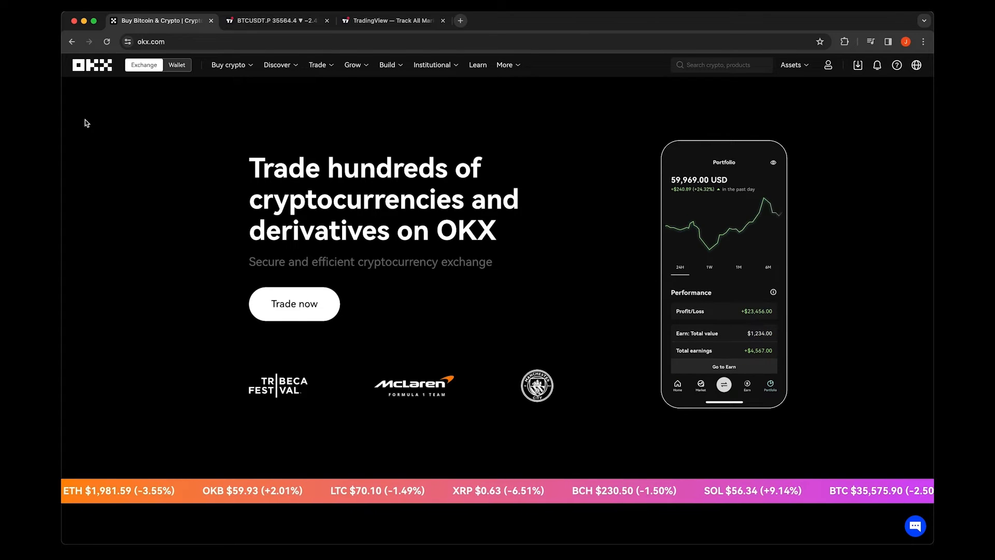
# - Switch to the TradingView BTCUSDT perpetual chart tab showing the broker list
pyautogui.click(276, 20)
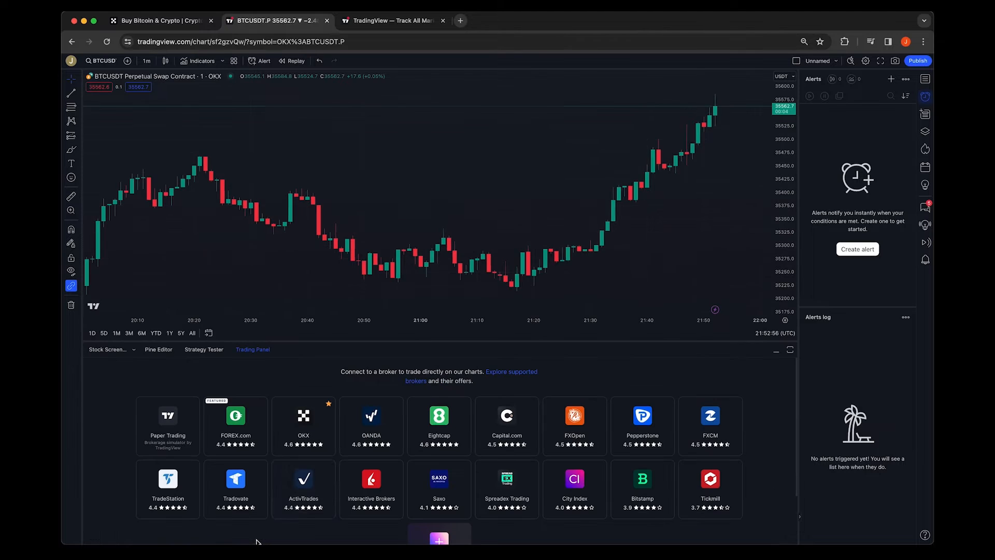
# - Connect OKX as the broker, authorize TradingView access, and return to the TradingView home page
pyautogui.click(302, 425)
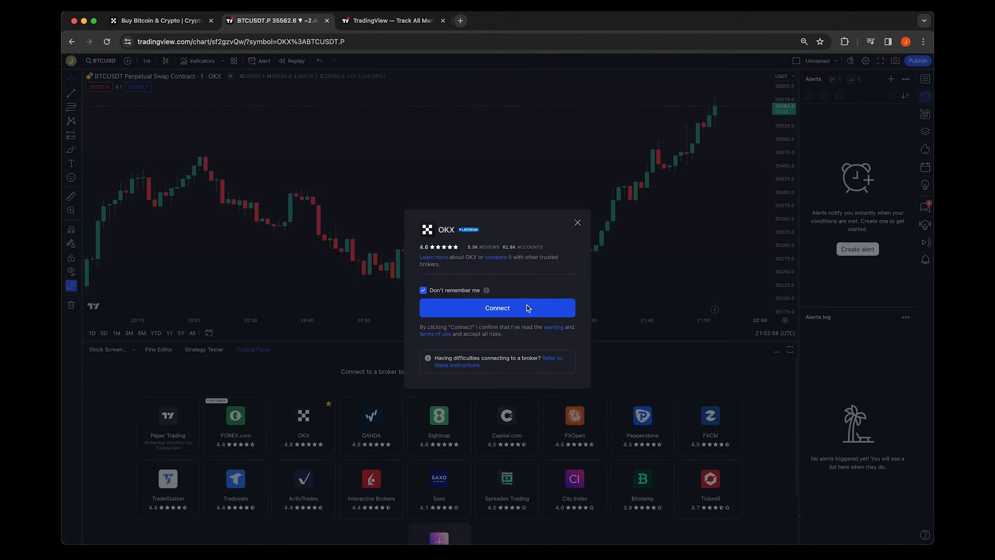
pyautogui.click(497, 308)
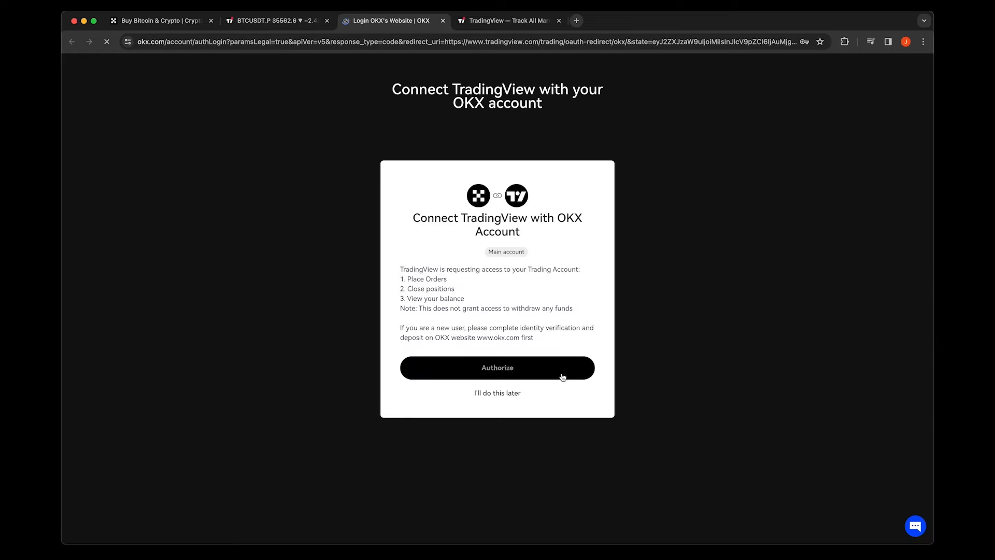
pyautogui.click(497, 367)
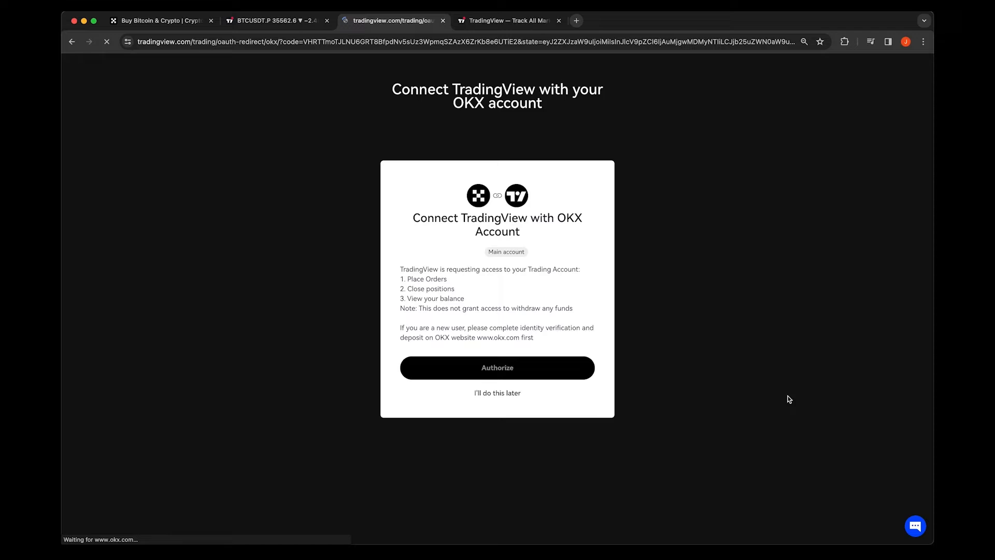
pyautogui.click(497, 368)
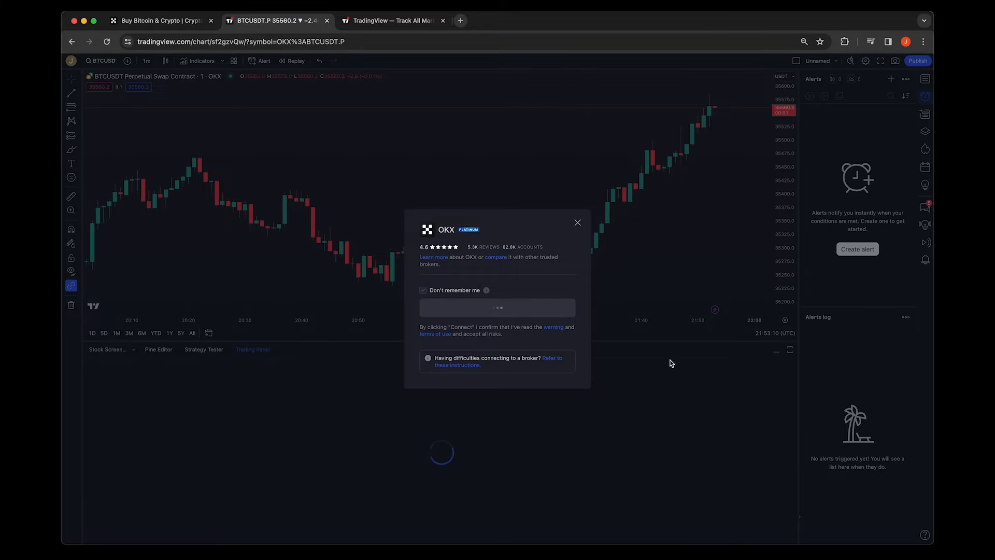
pyautogui.click(577, 222)
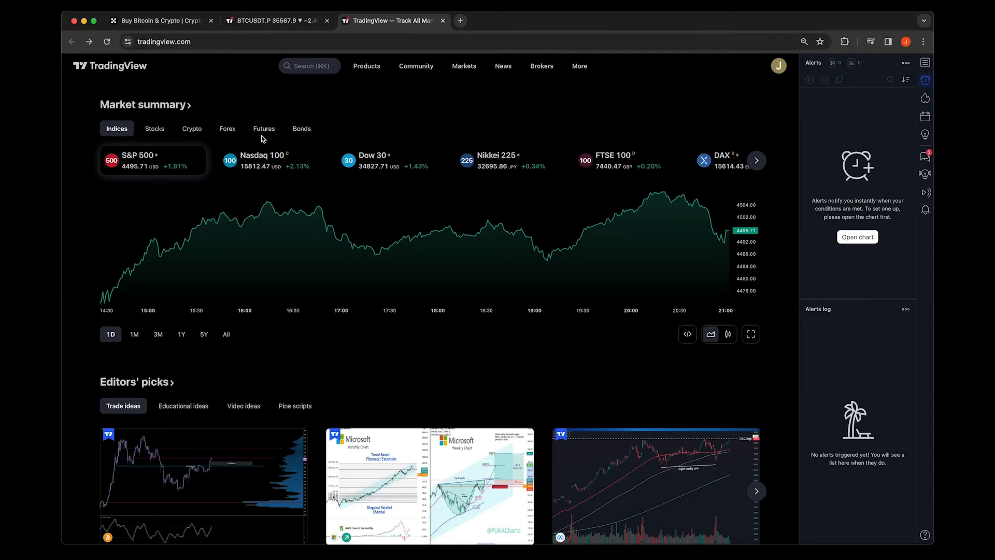
# - Search 'btc' and open the OKX BTCUSDT.P perpetual swap chart
pyautogui.click(309, 66)
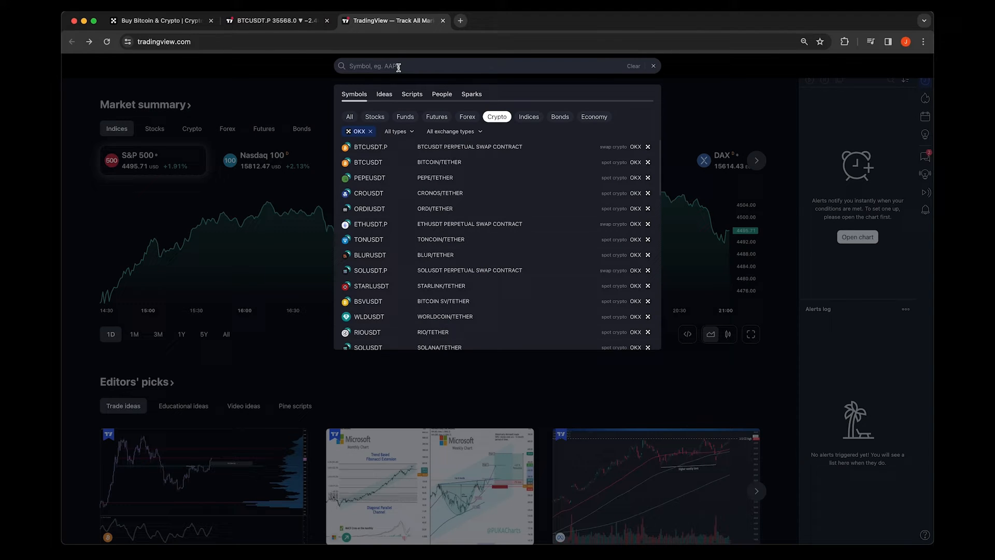
pyautogui.write('btc')
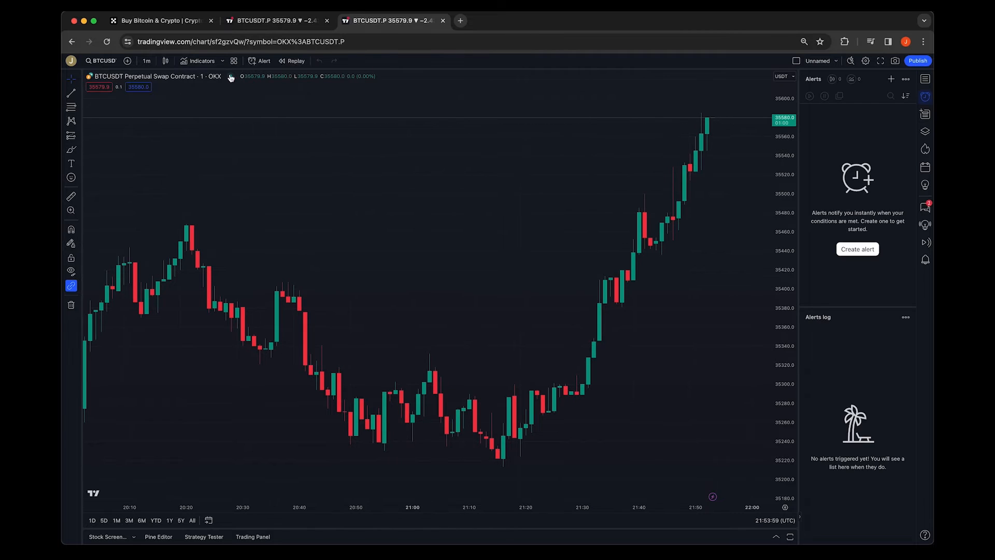
# - Add 'Custom Indicator – Long Entries and Exits' from My scripts and view its source code
pyautogui.click(201, 60)
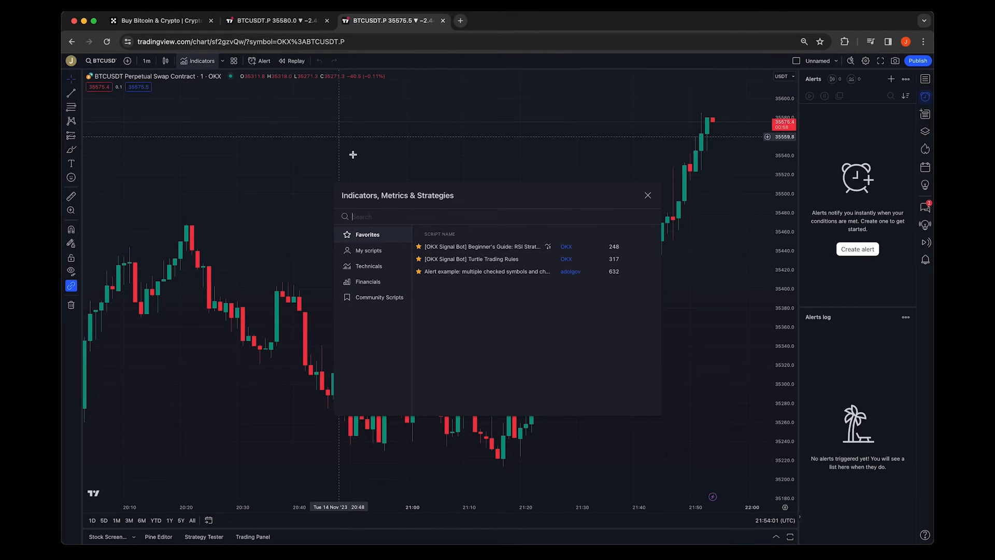
pyautogui.click(368, 249)
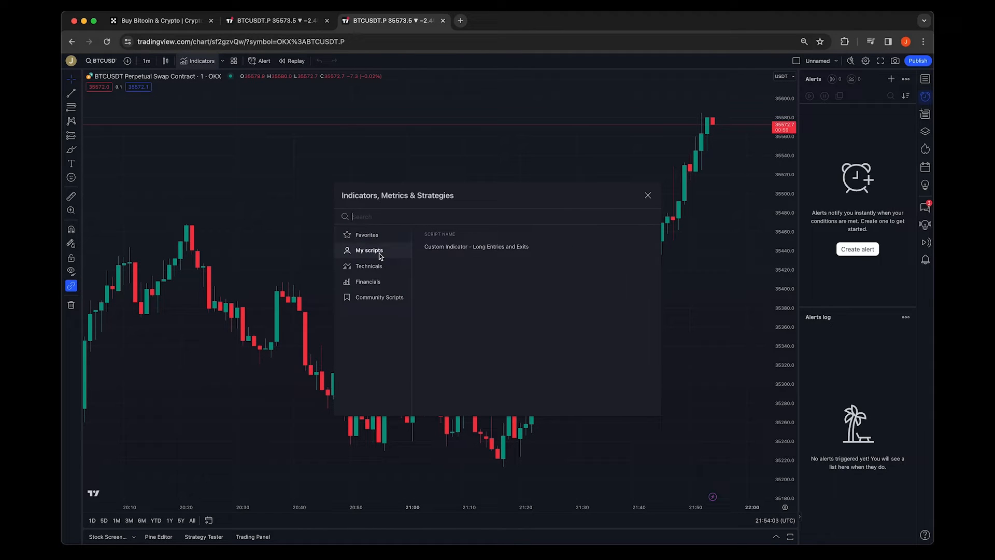
pyautogui.click(476, 247)
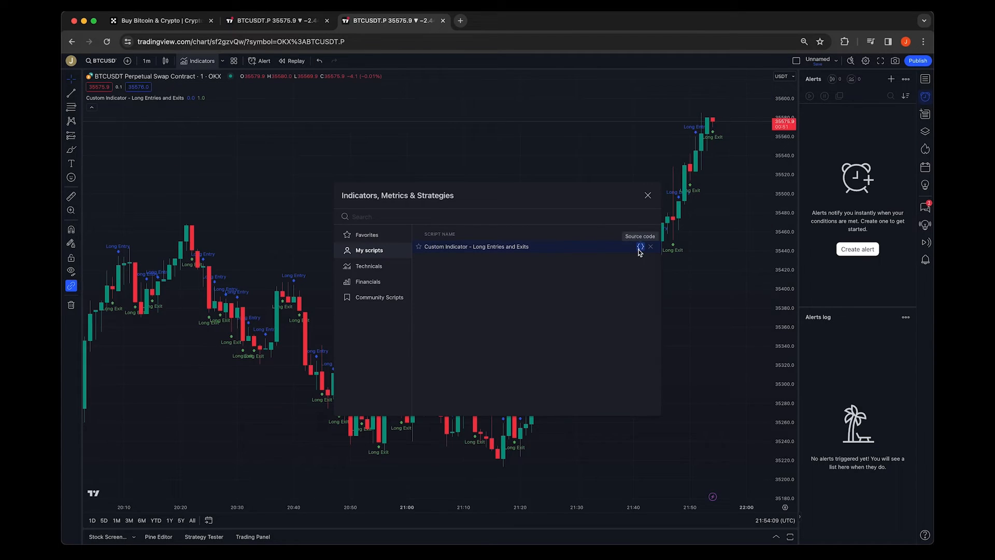
pyautogui.click(641, 246)
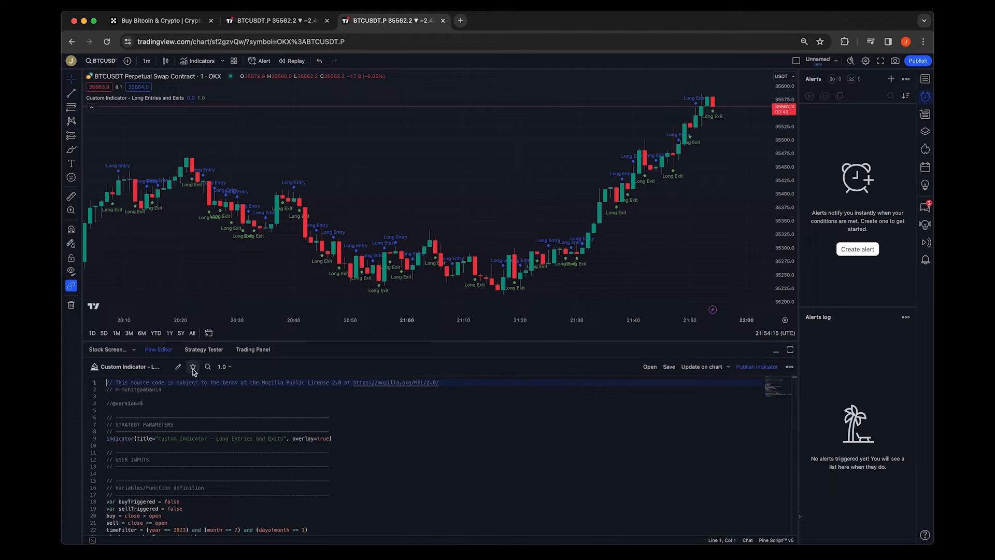
# - Star the custom indicator script and switch to the OKX BTC/USDT trading bots page
pyautogui.click(193, 366)
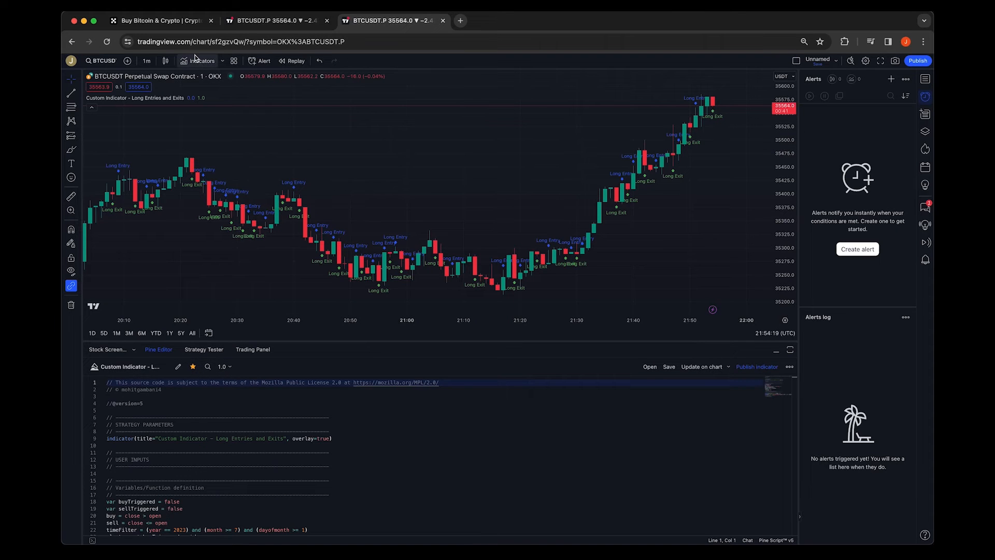
pyautogui.click(202, 60)
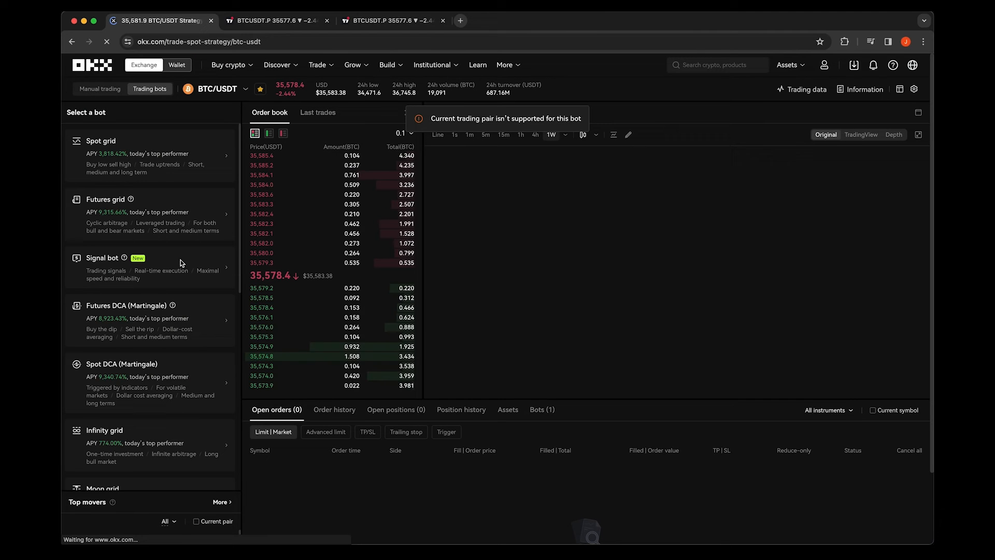
# - Start a custom Signal bot signal named 'My Signal', then return to the TradingView chart
pyautogui.click(101, 257)
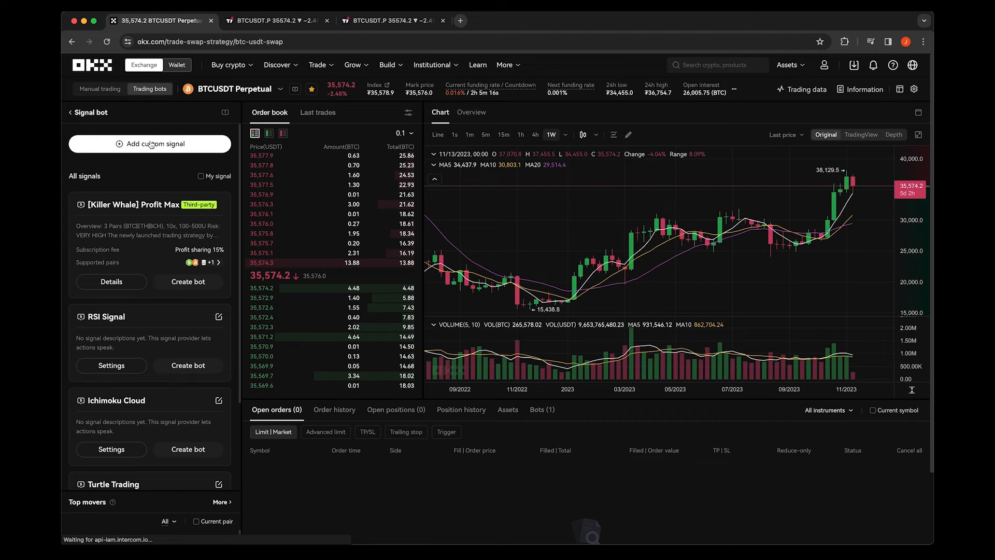
pyautogui.click(150, 144)
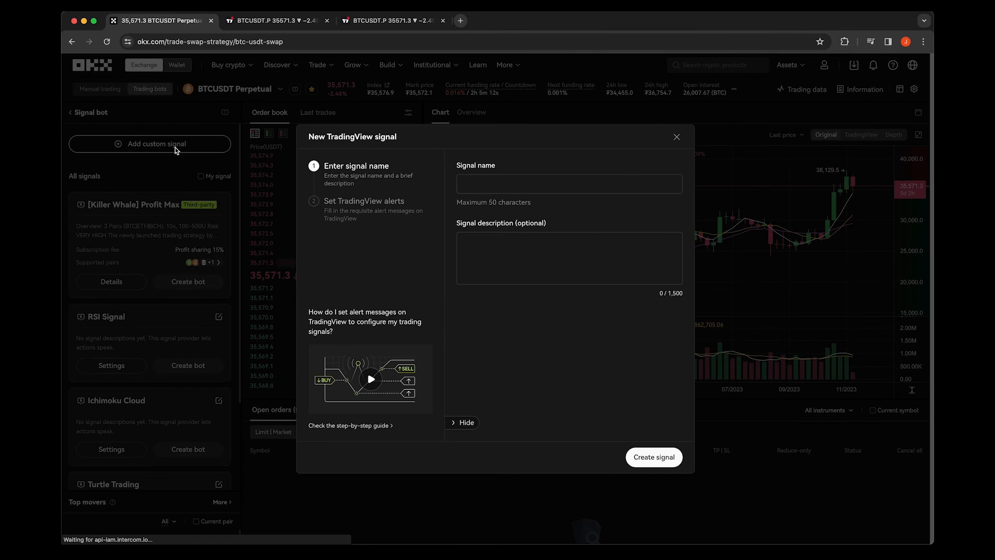
pyautogui.write('My Signal')
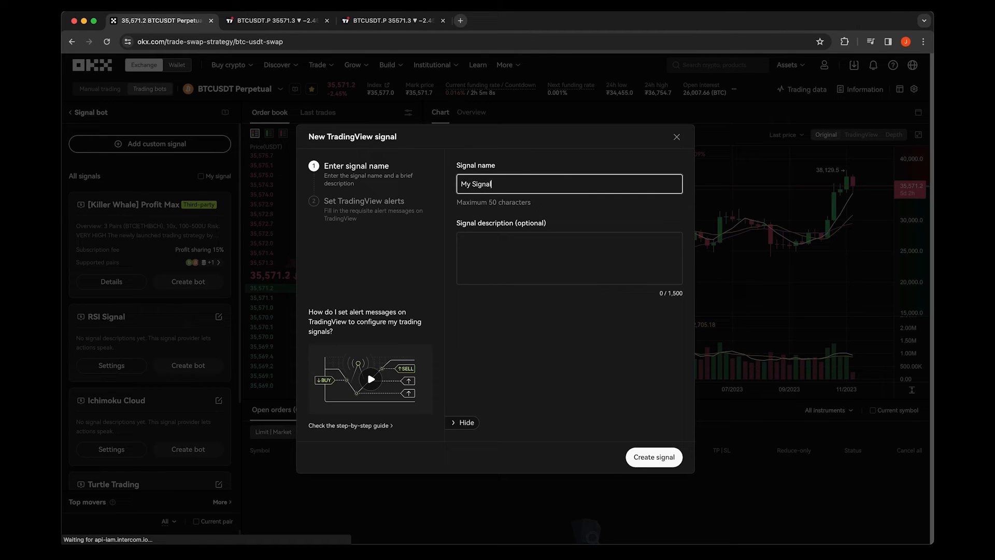
pyautogui.click(653, 457)
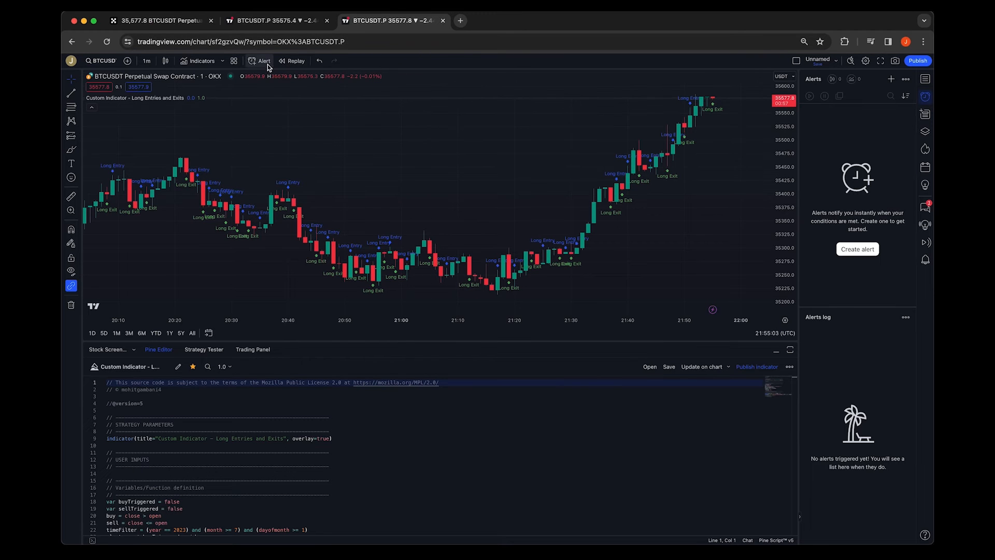
# - Create a BTCUSDT.P alert on the custom indicator's Enter - Long condition with webhook enabled
pyautogui.click(263, 60)
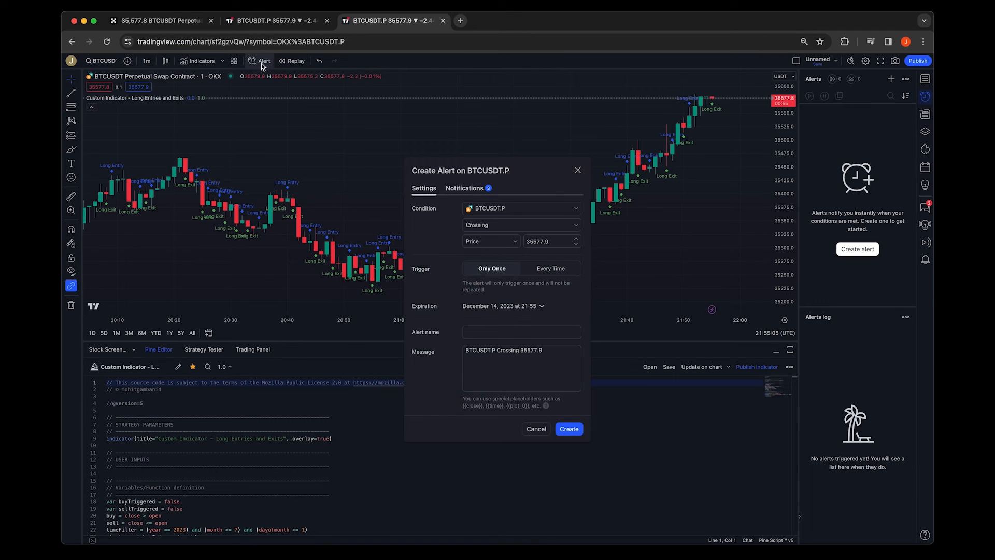
pyautogui.click(464, 188)
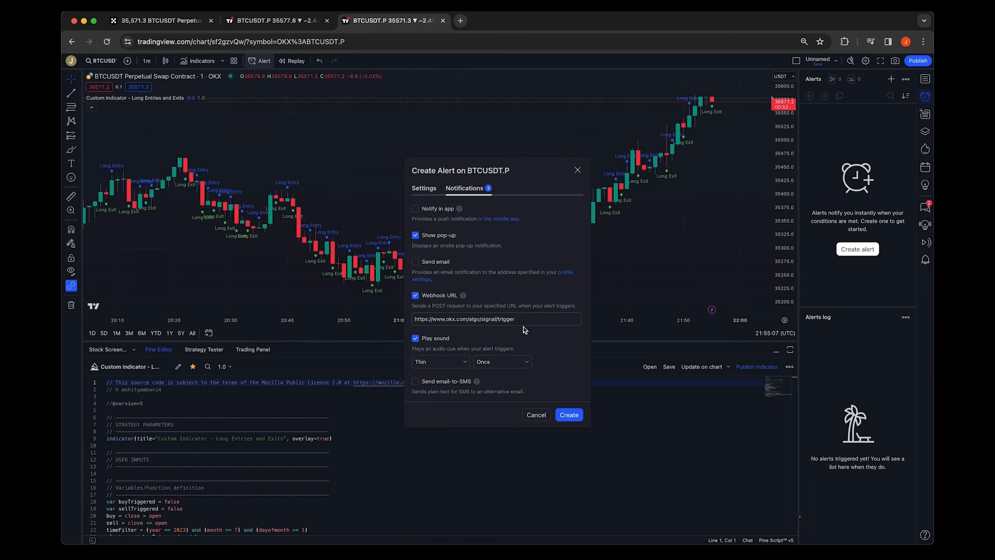
pyautogui.click(497, 319)
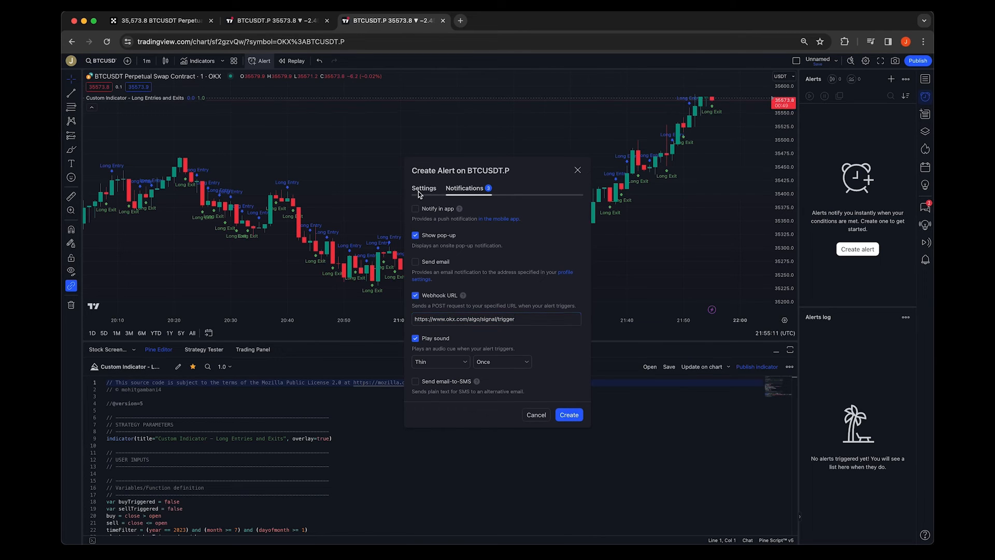
pyautogui.click(423, 188)
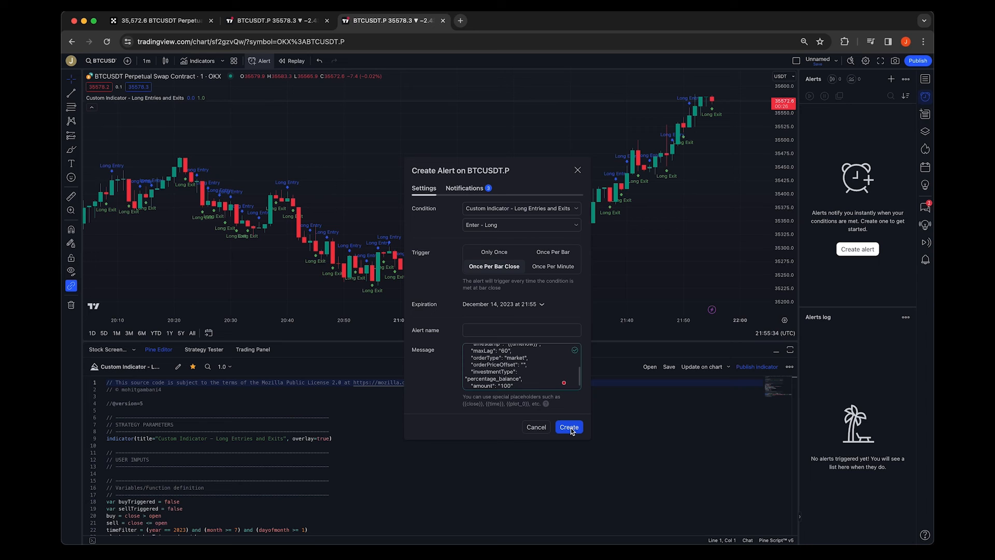
pyautogui.click(568, 427)
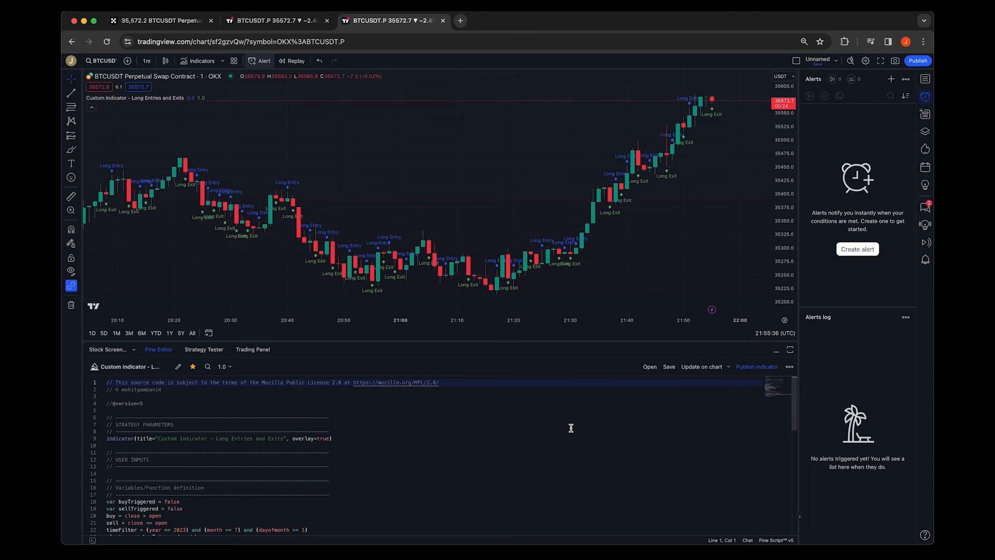